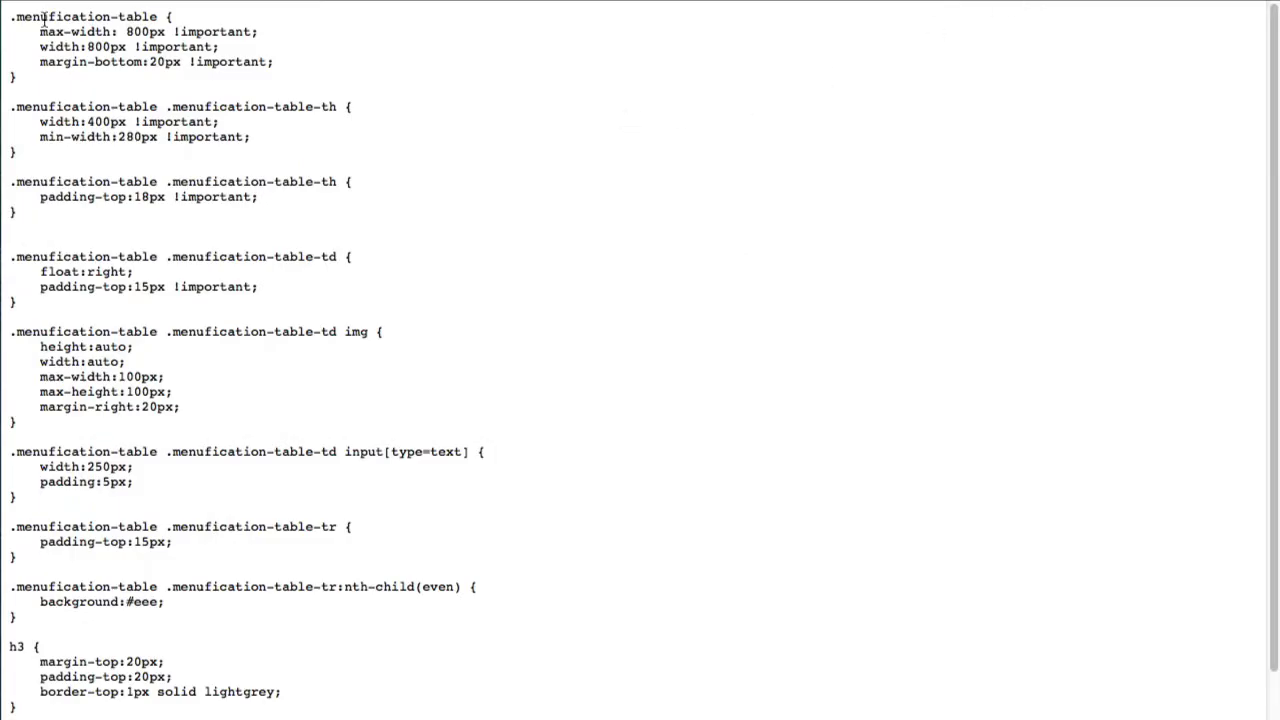
pyautogui.moveTo(88, 84)
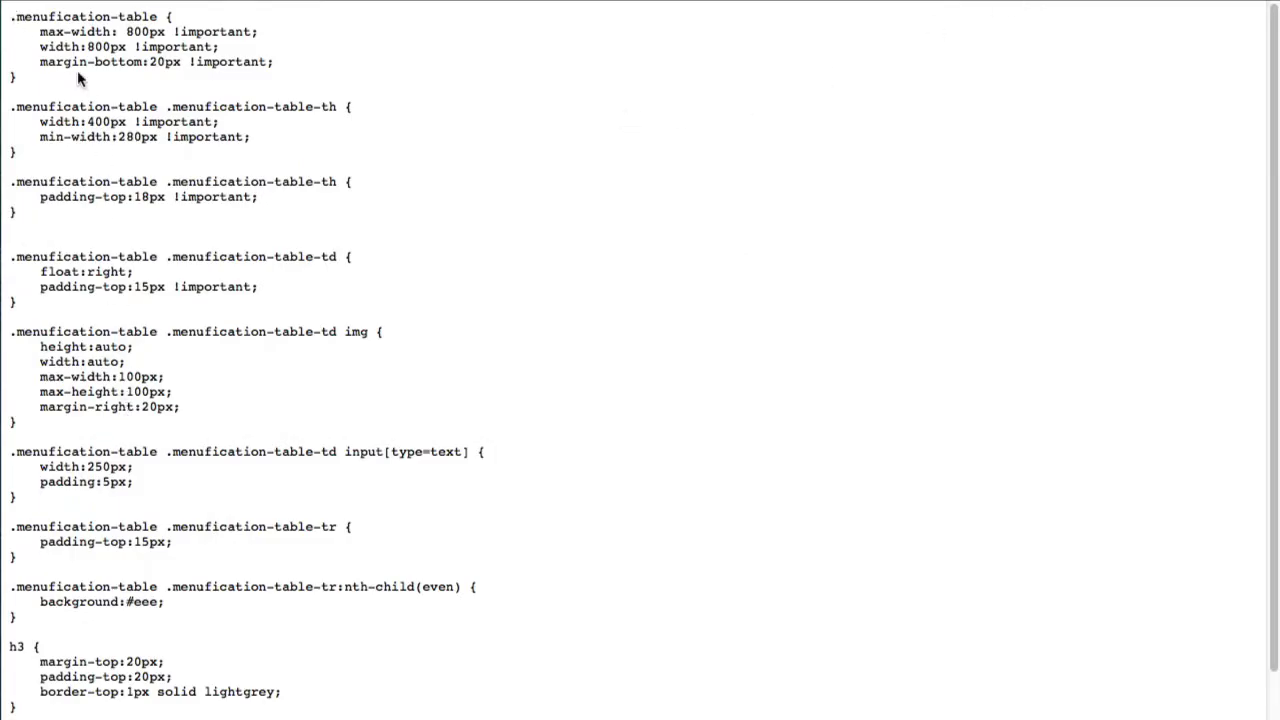
pyautogui.moveTo(32, 84)
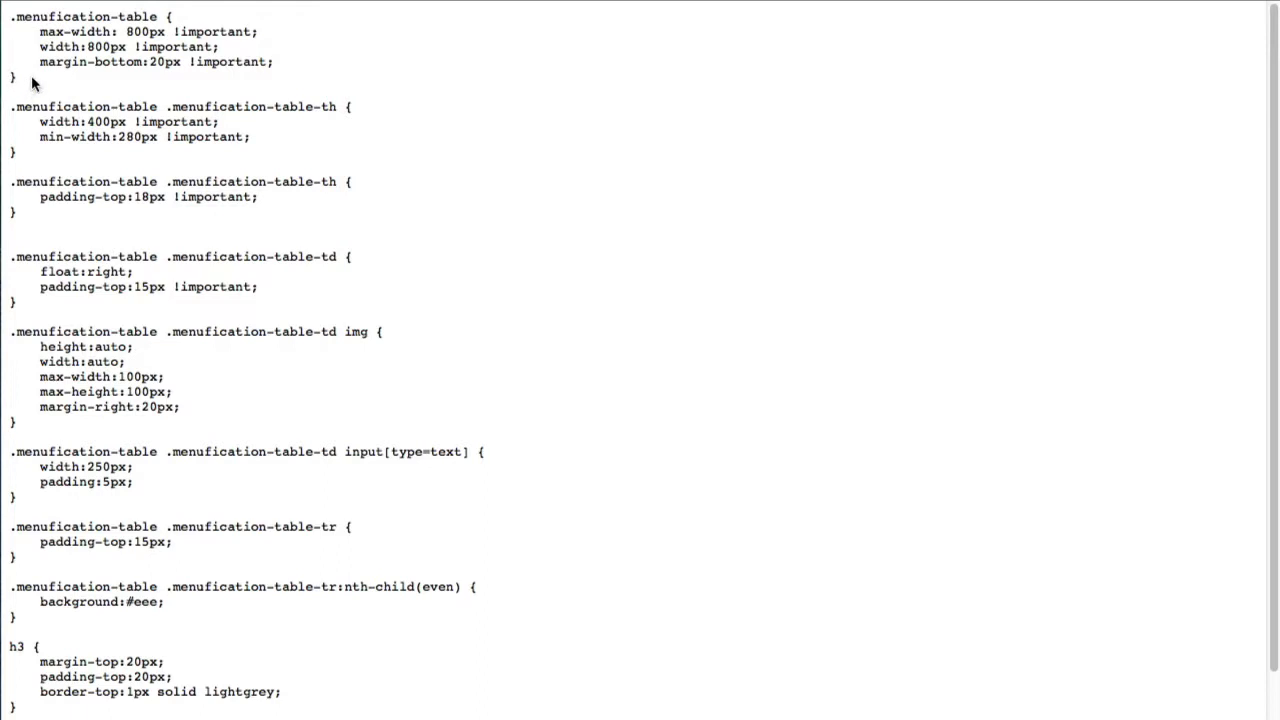
pyautogui.moveTo(58, 152)
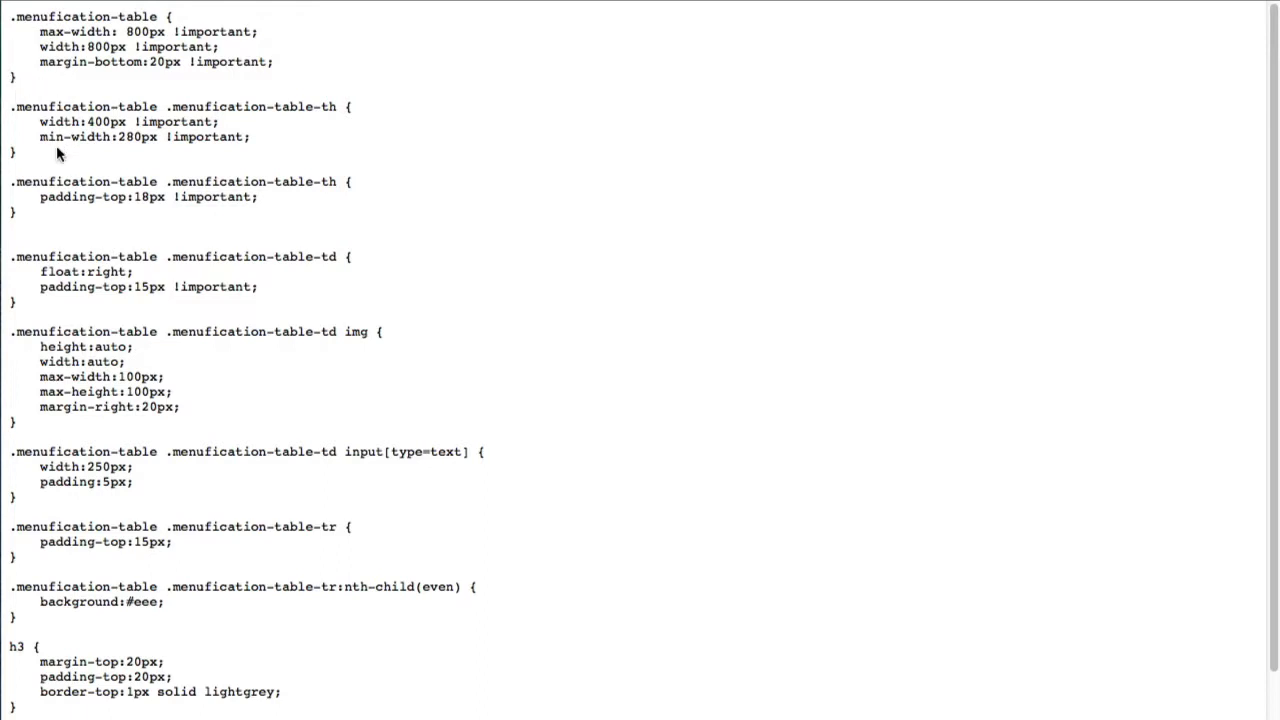
pyautogui.moveTo(184, 212)
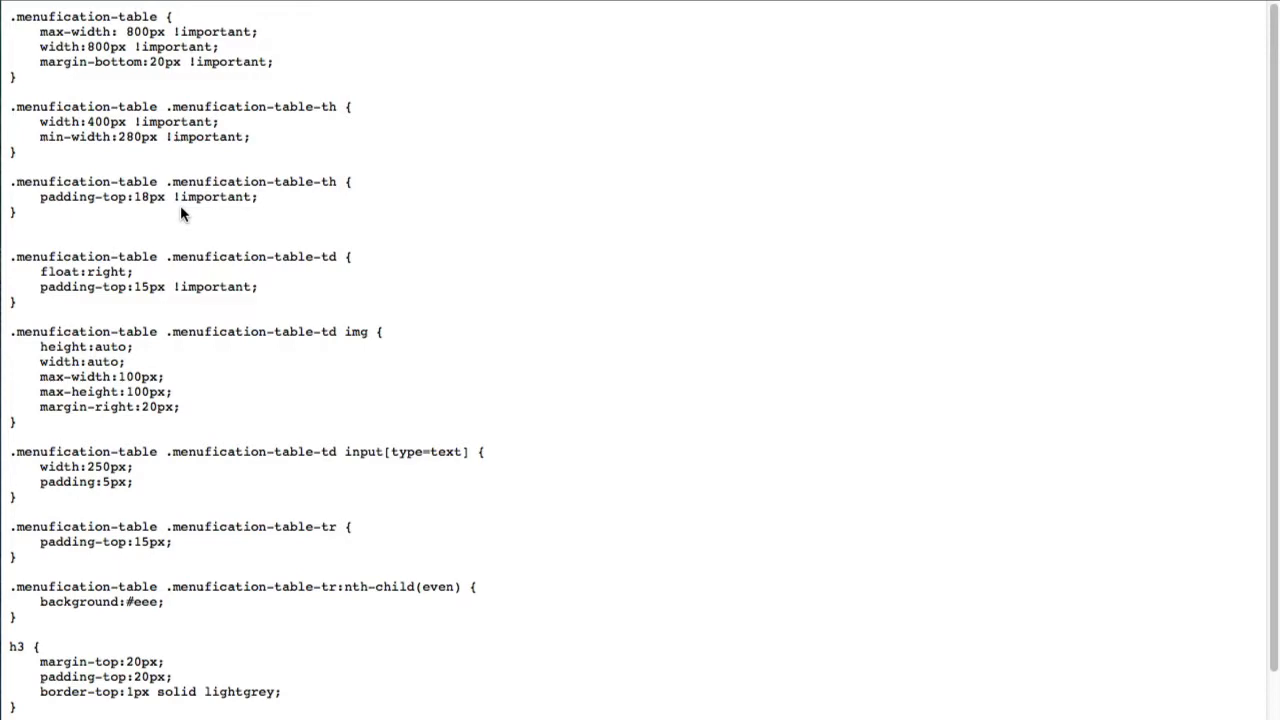
pyautogui.moveTo(836, 12)
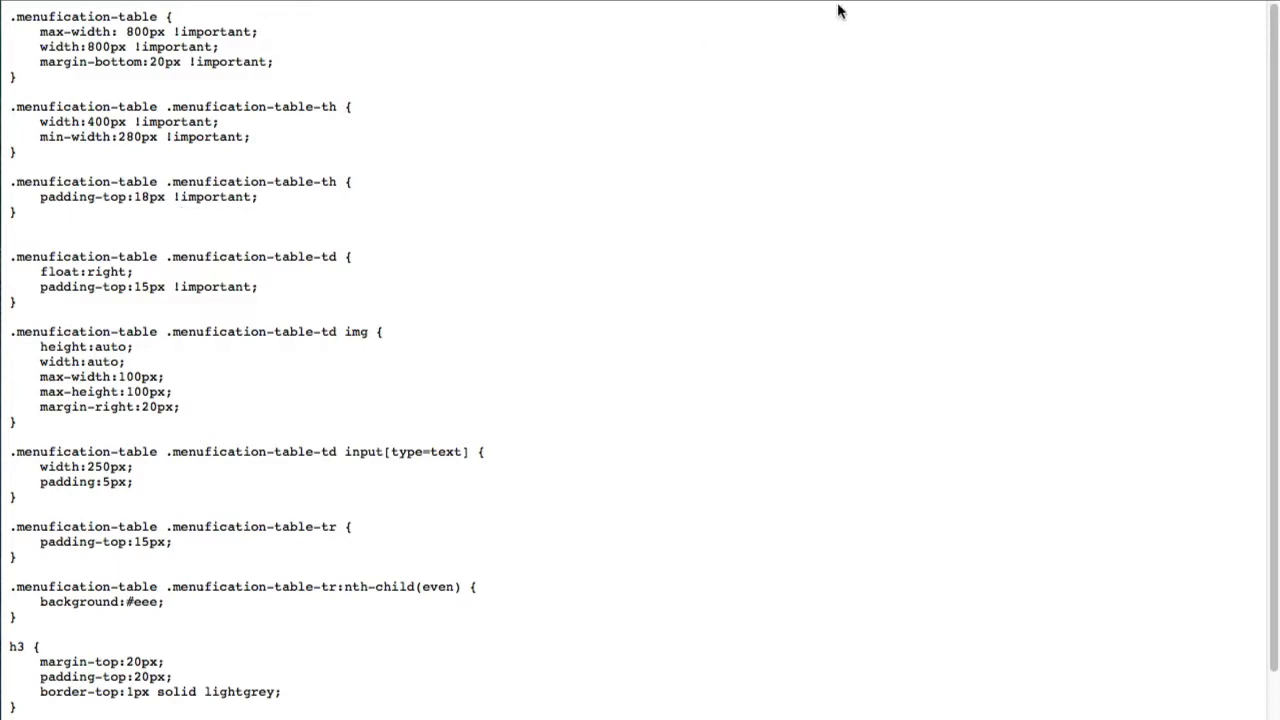
pyautogui.moveTo(984, 114)
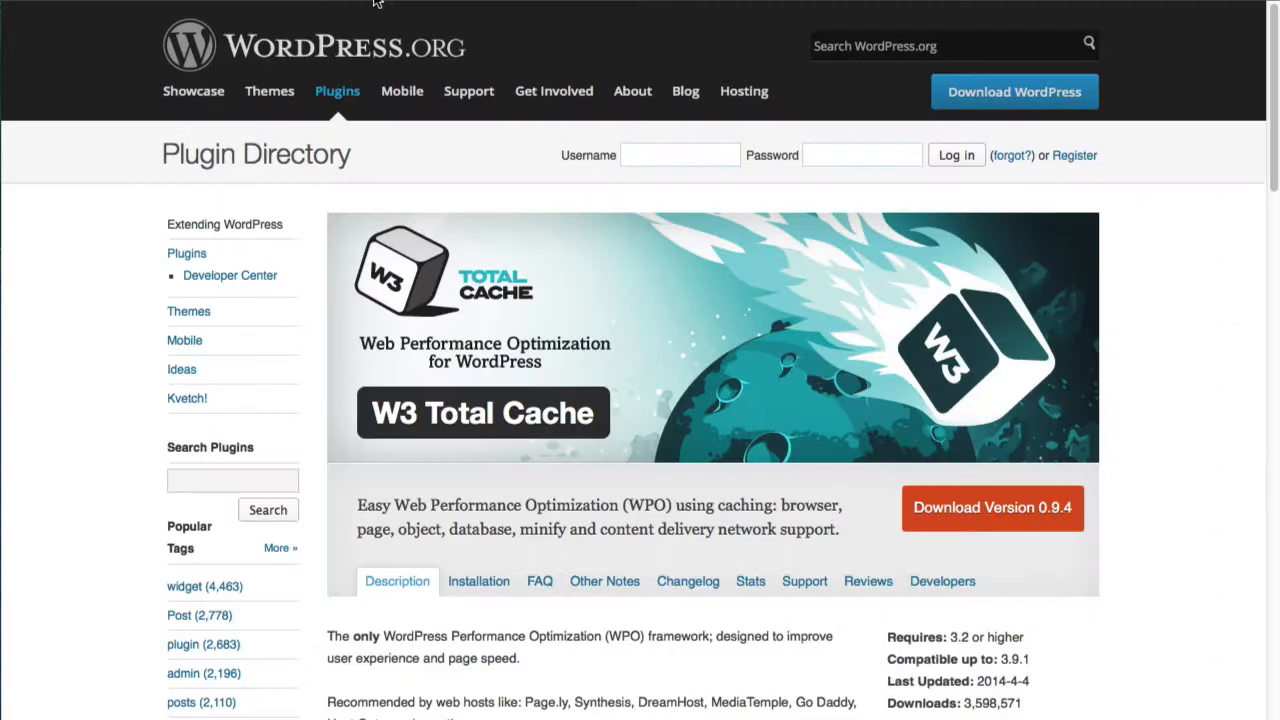
pyautogui.moveTo(376, 6)
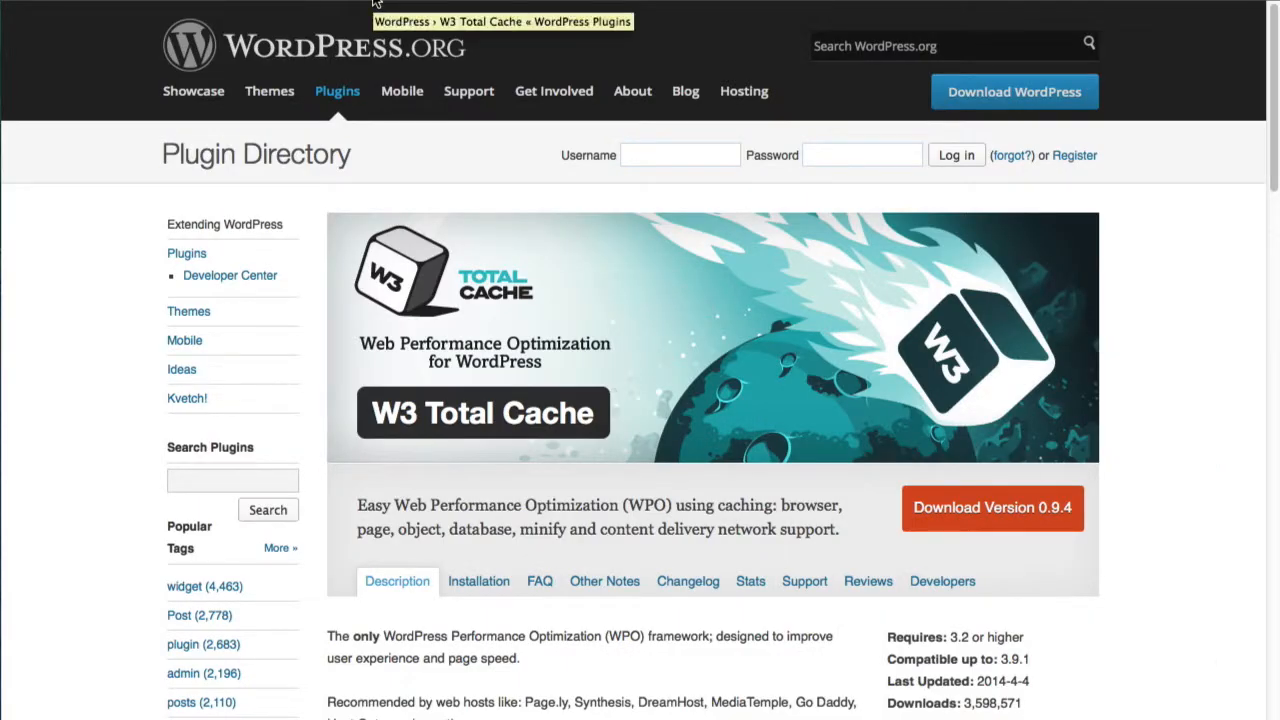
pyautogui.scroll(-3)
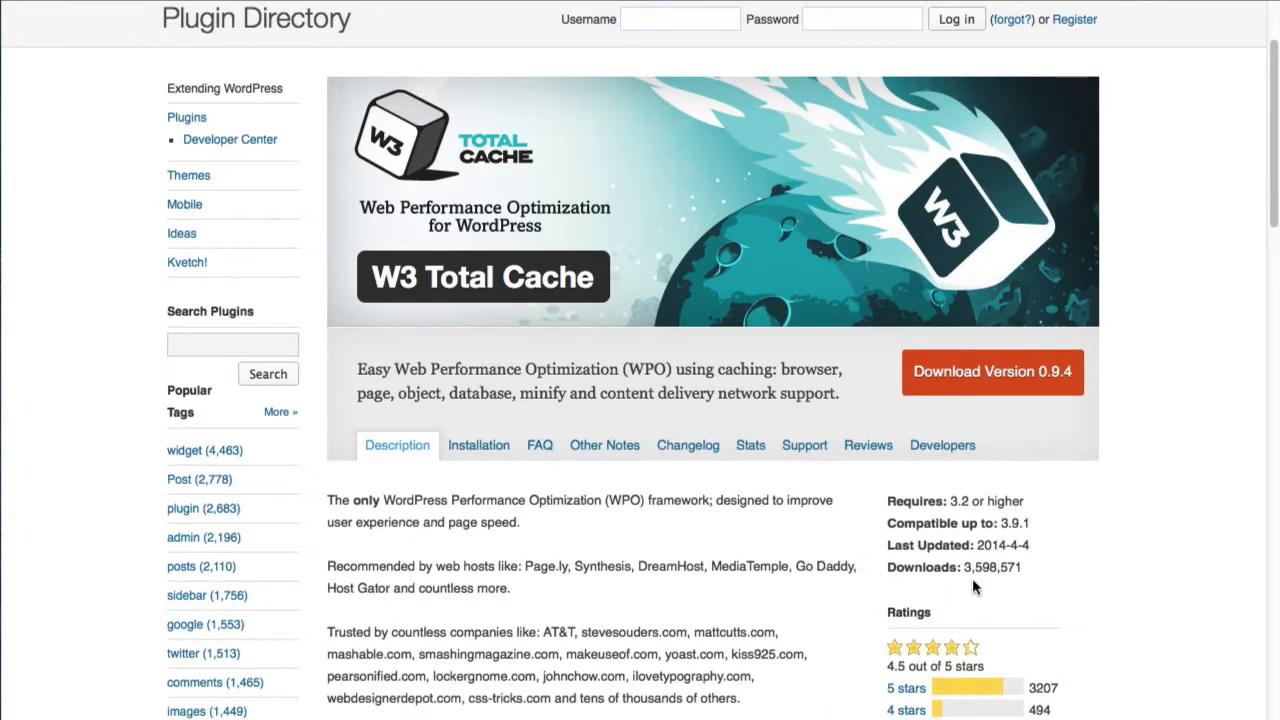
pyautogui.moveTo(794, 544)
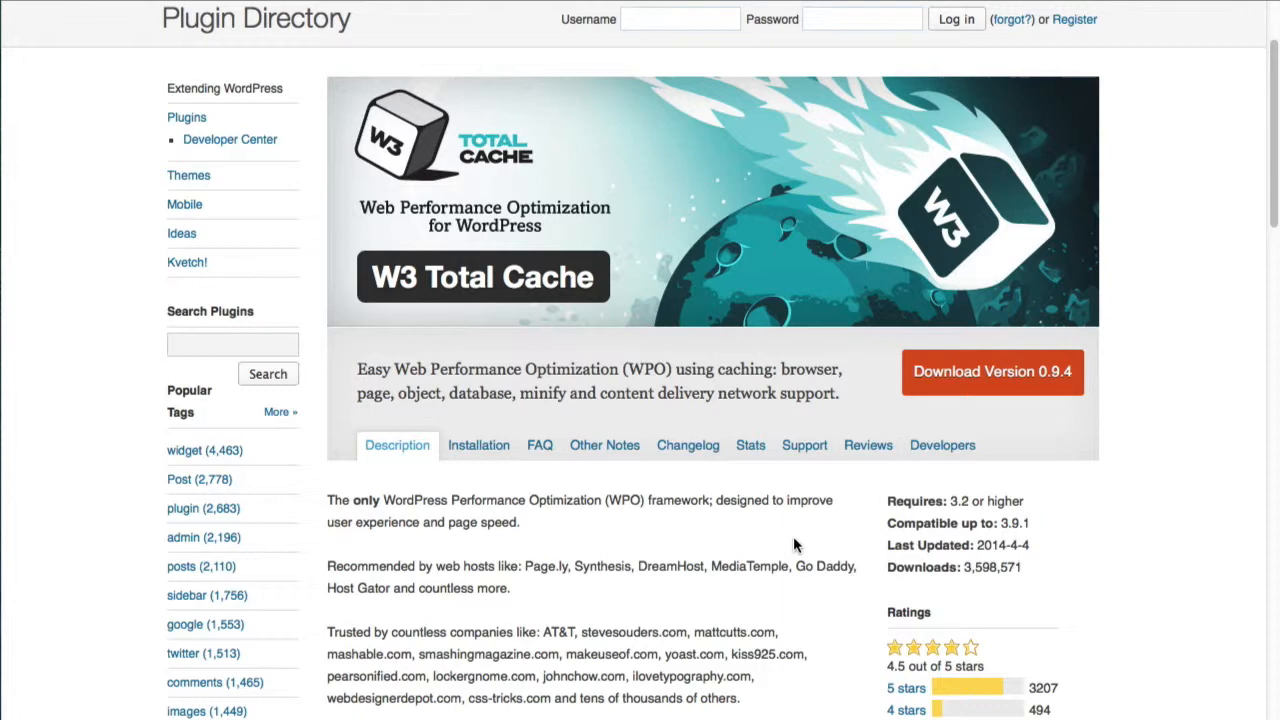
pyautogui.moveTo(808, 546)
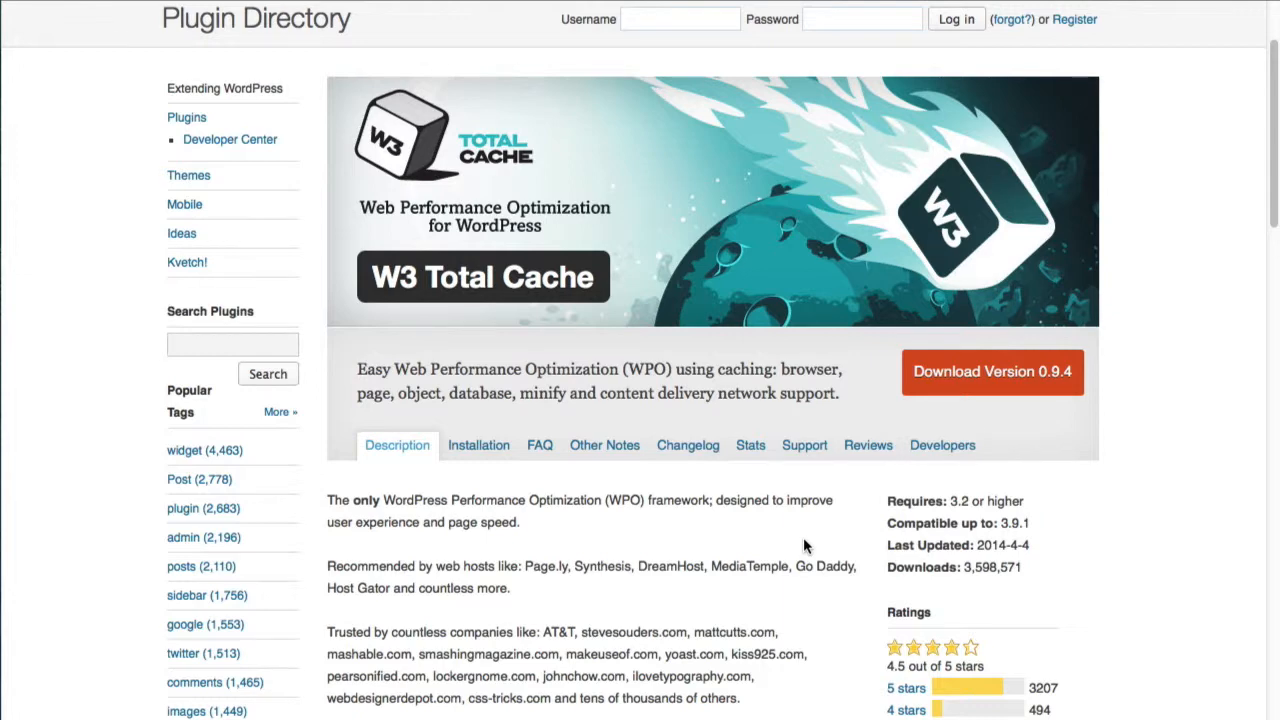
pyautogui.scroll(-3)
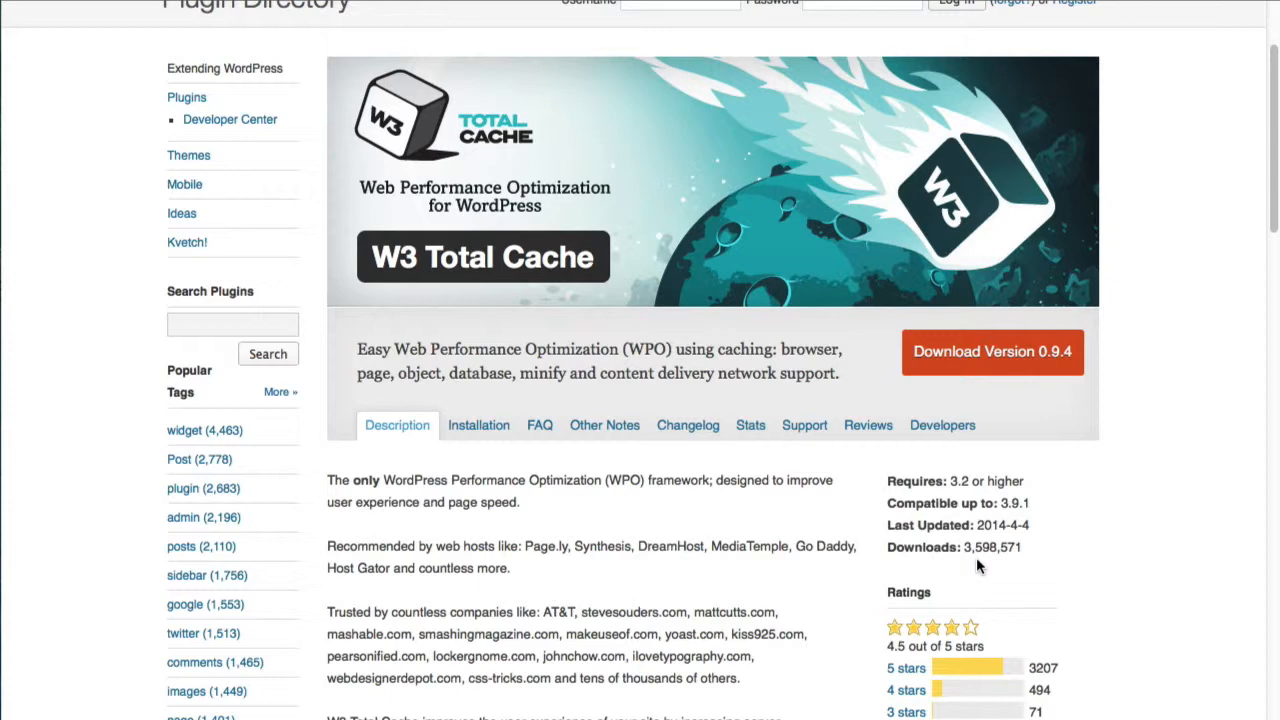
pyautogui.moveTo(772, 540)
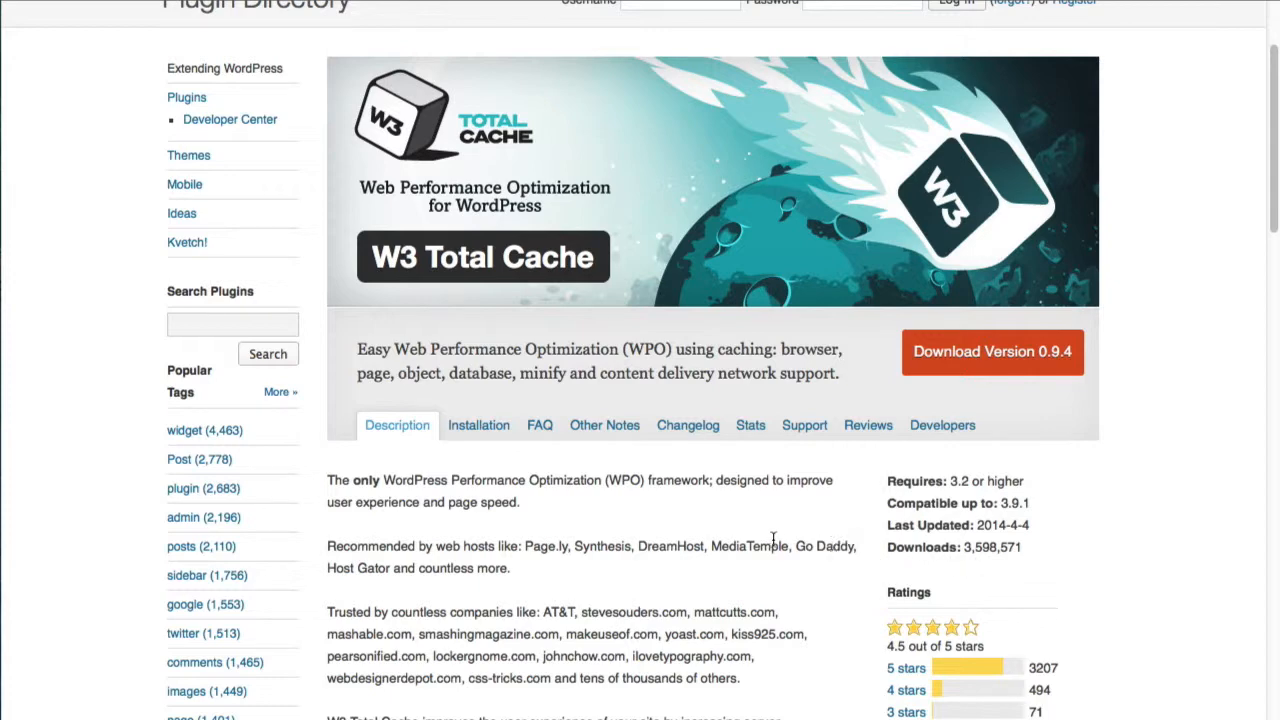
pyautogui.moveTo(624, 544)
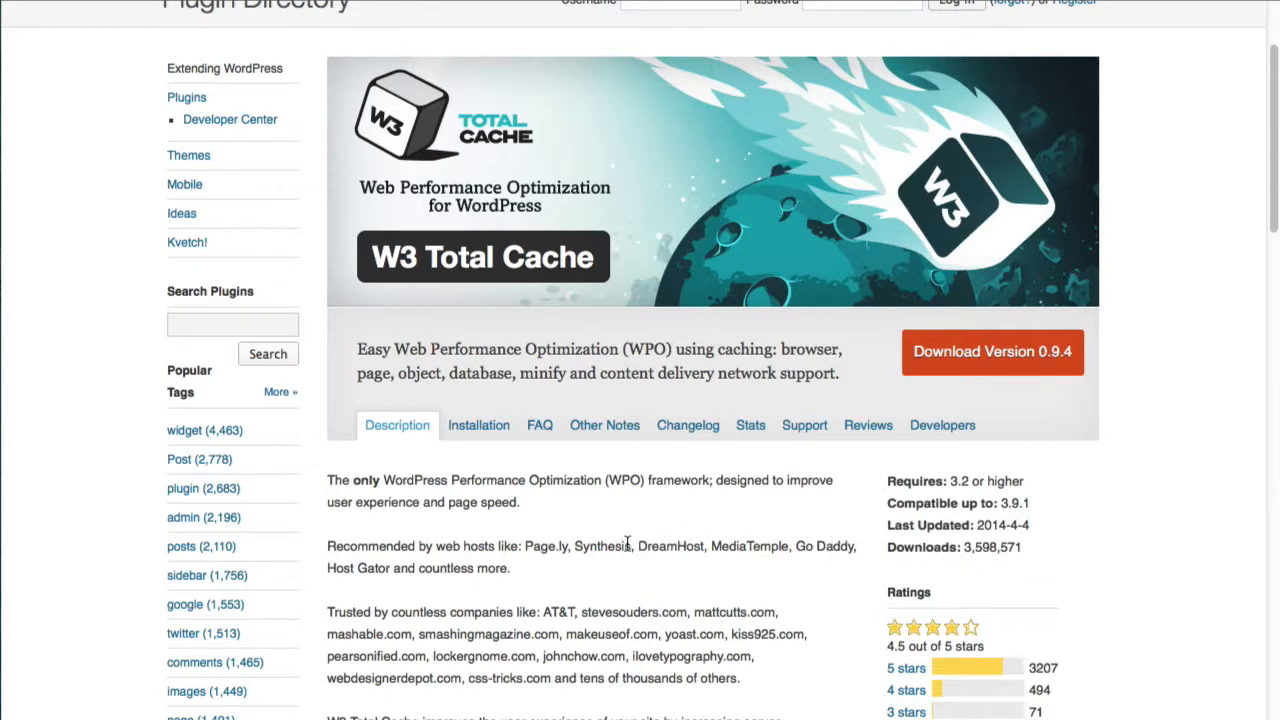
pyautogui.scroll(3)
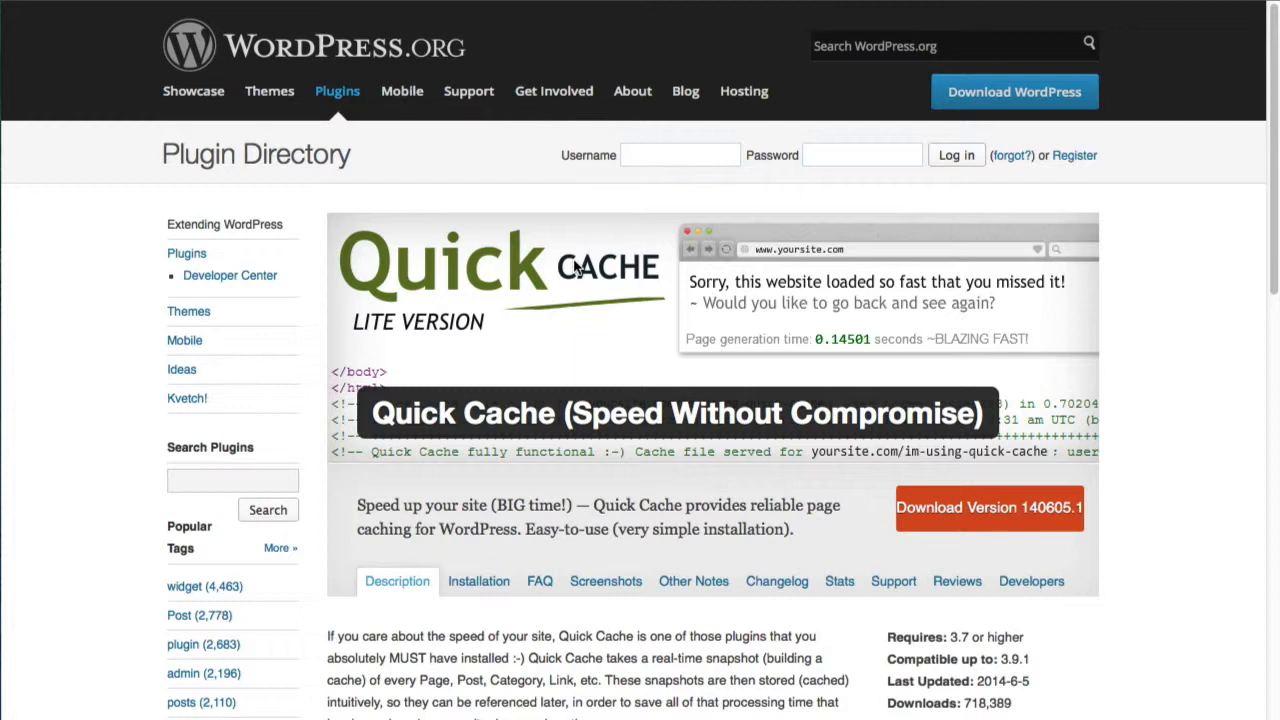
pyautogui.moveTo(750, 40)
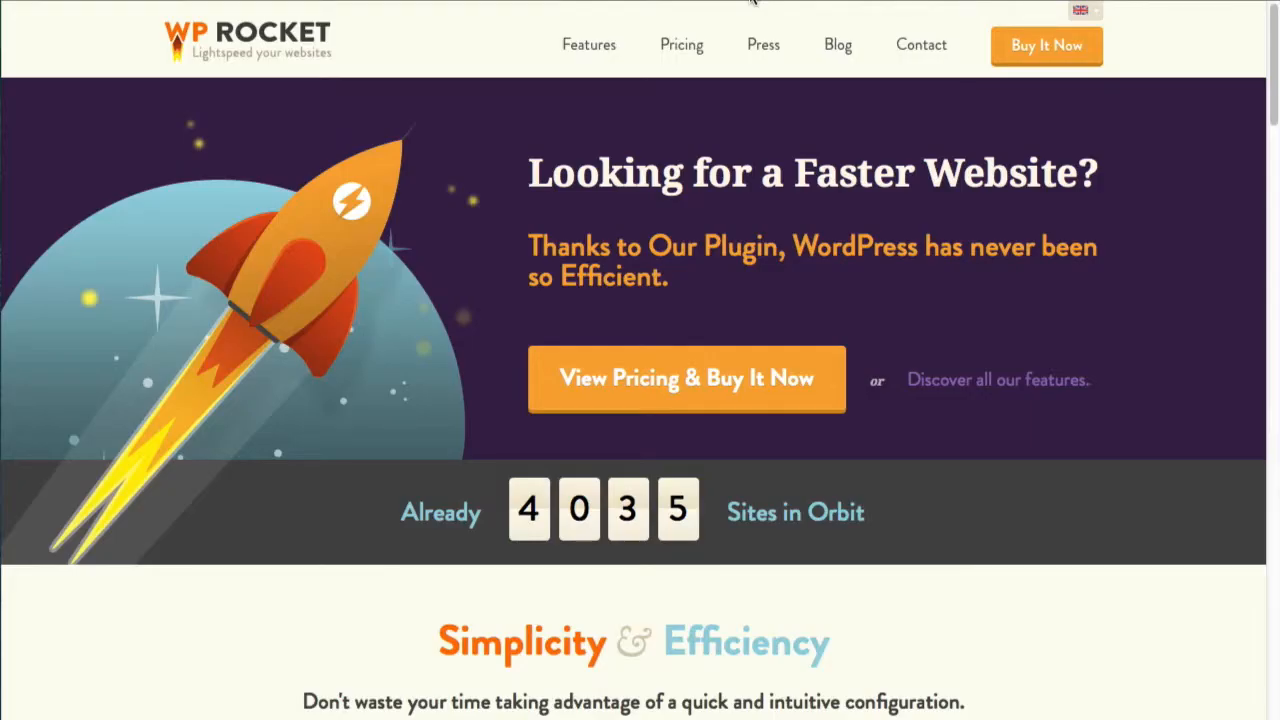
pyautogui.moveTo(748, 208)
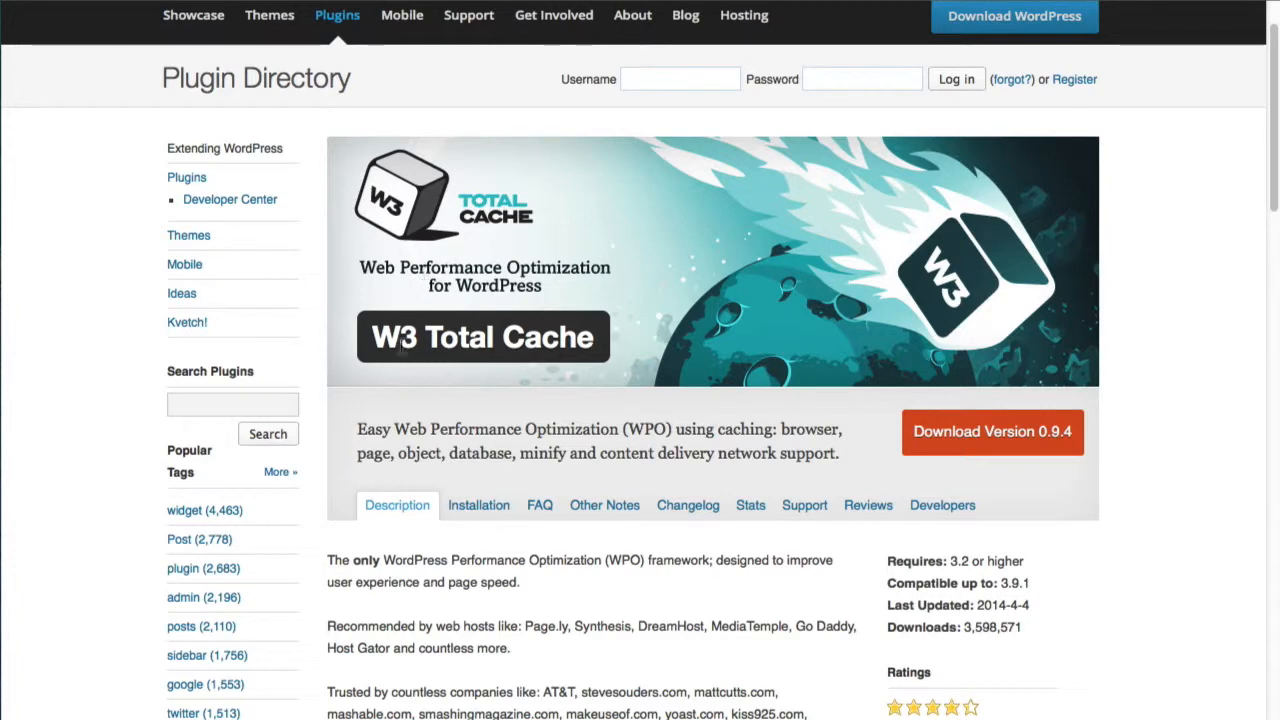
pyautogui.moveTo(596, 352)
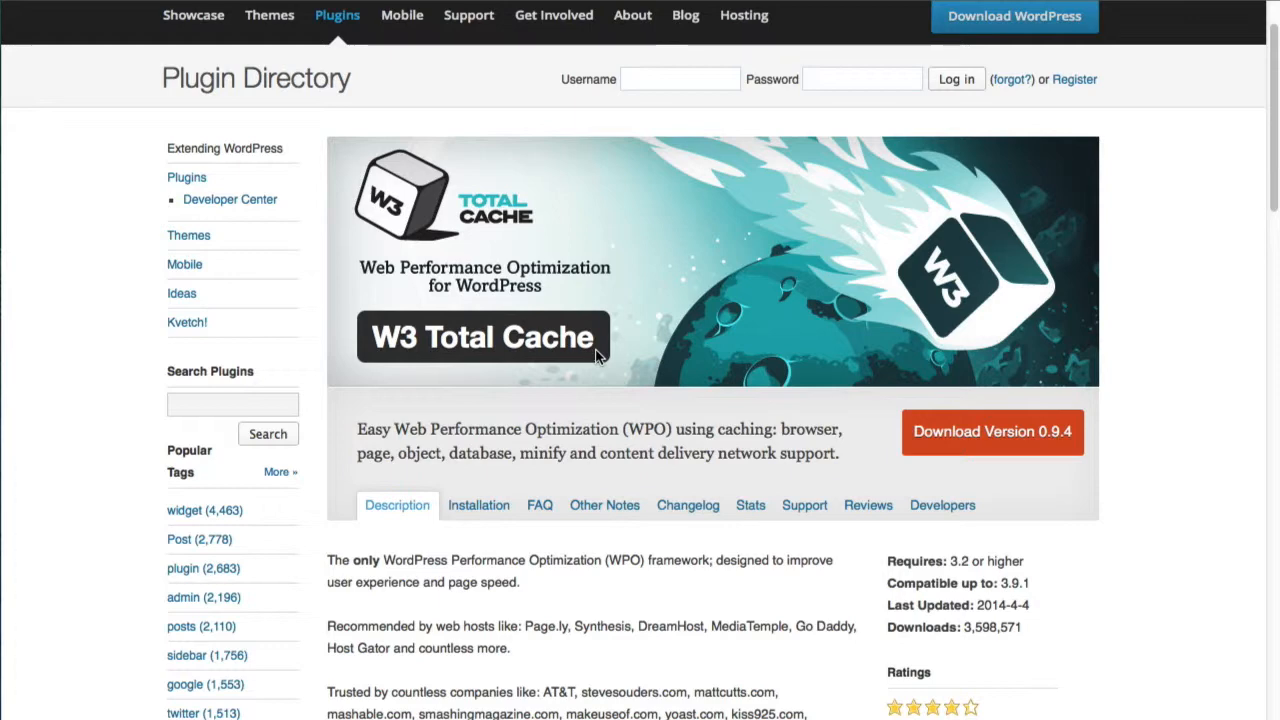
pyautogui.moveTo(780, 14)
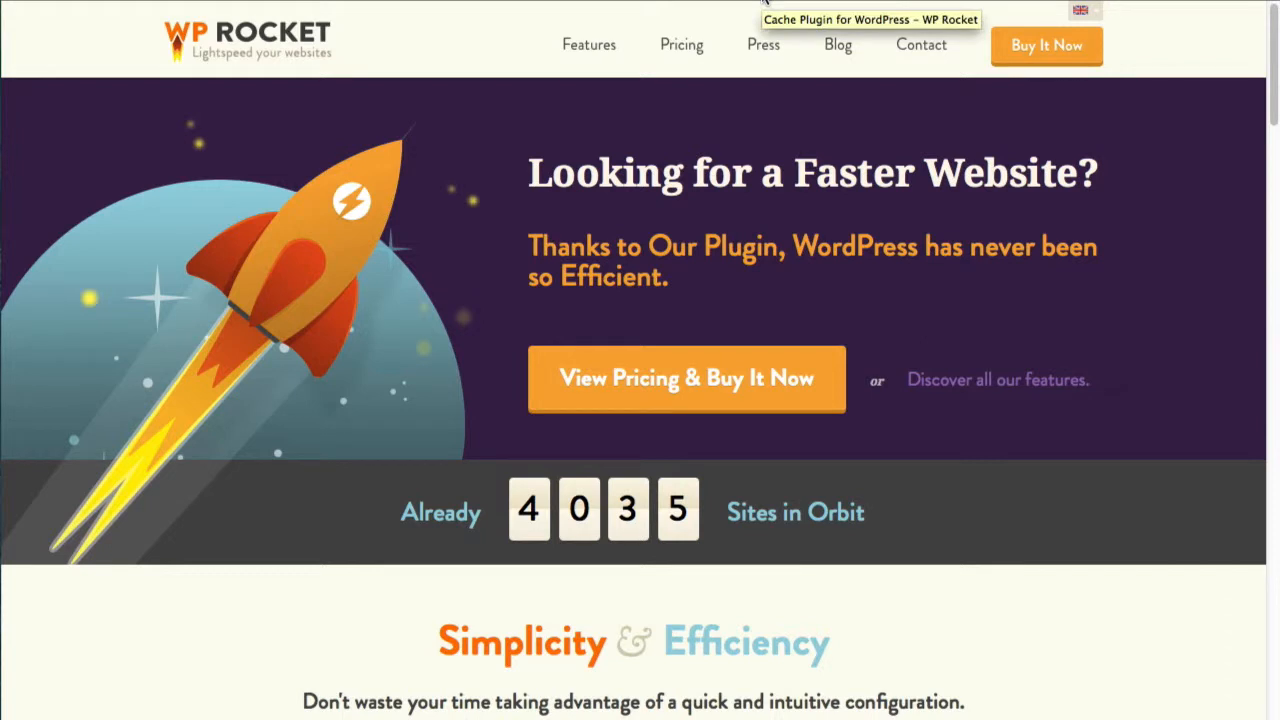
pyautogui.moveTo(764, 164)
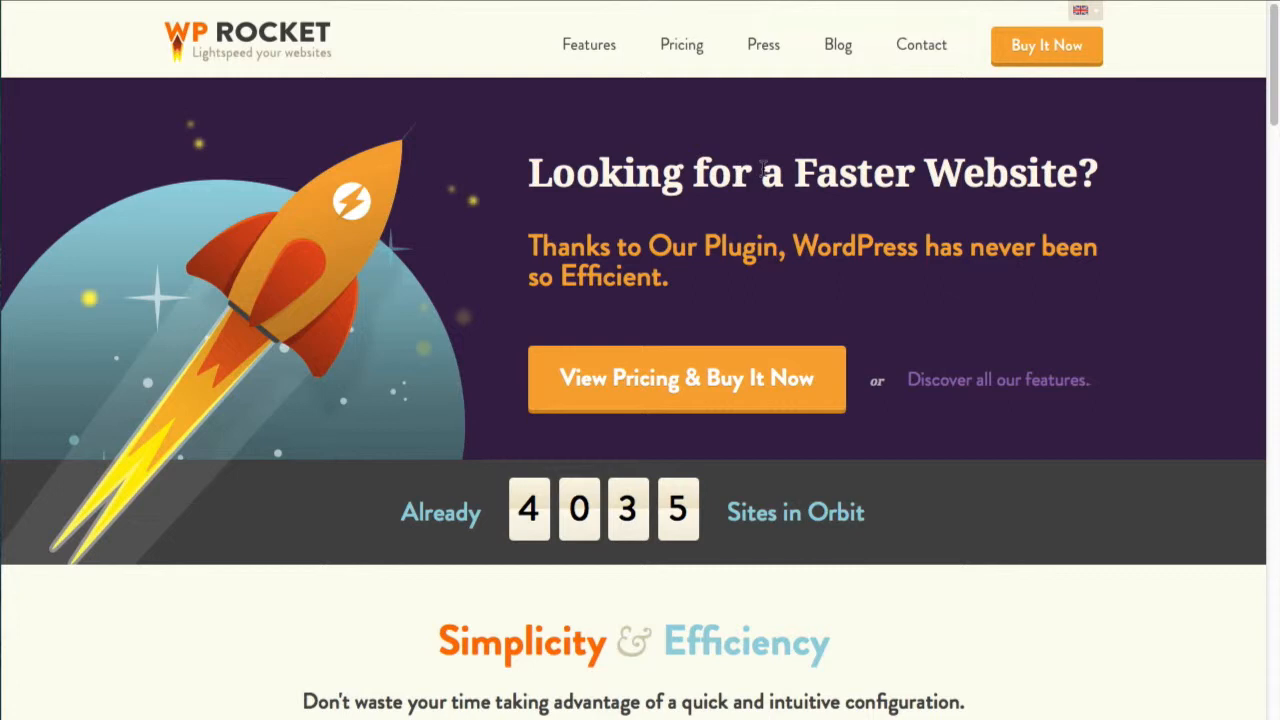